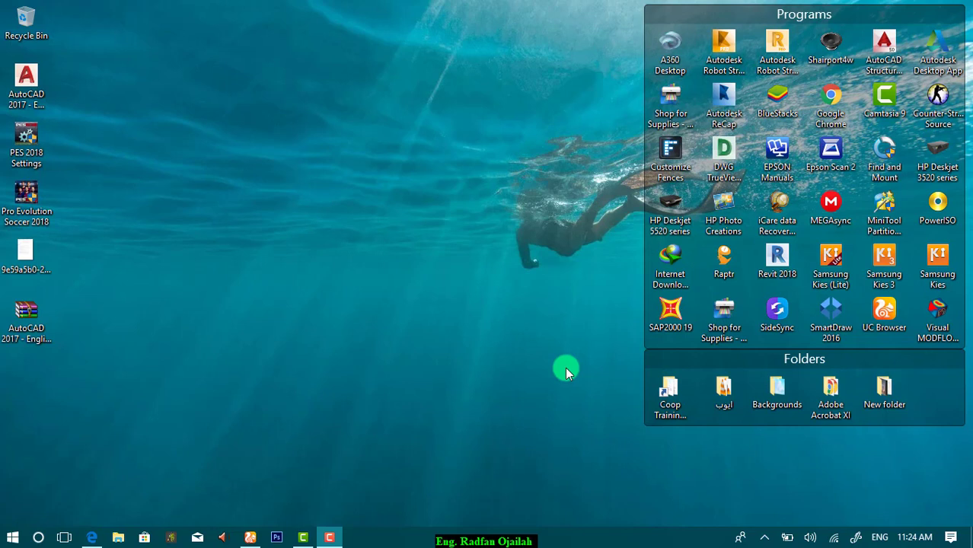
{"action": "mouse_move", "coordinate": [526, 309]}
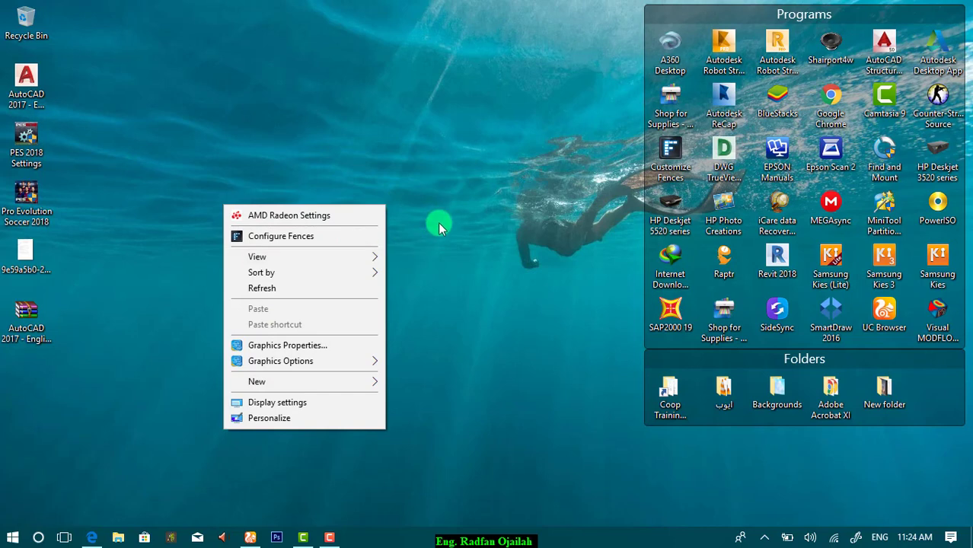
{"action": "mouse_move", "coordinate": [393, 459]}
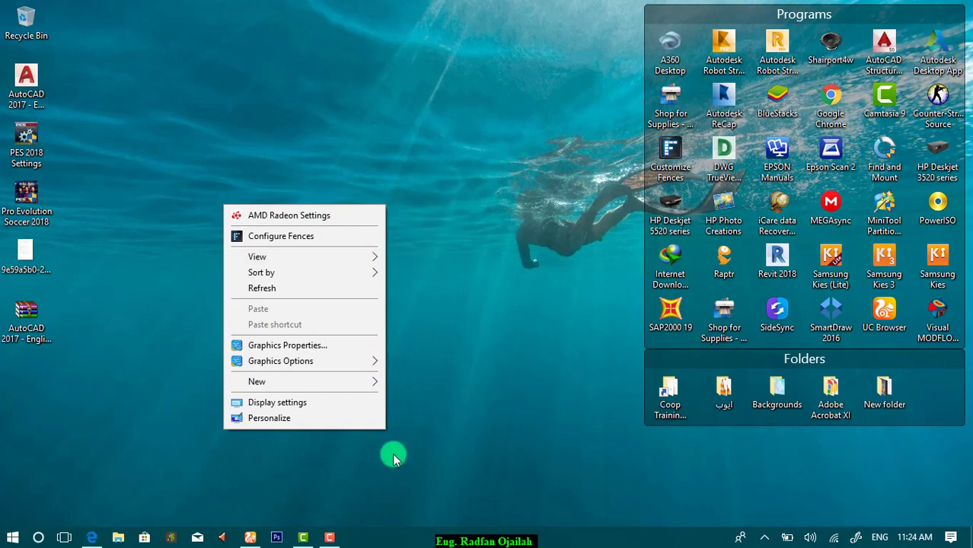
{"action": "mouse_move", "coordinate": [241, 476]}
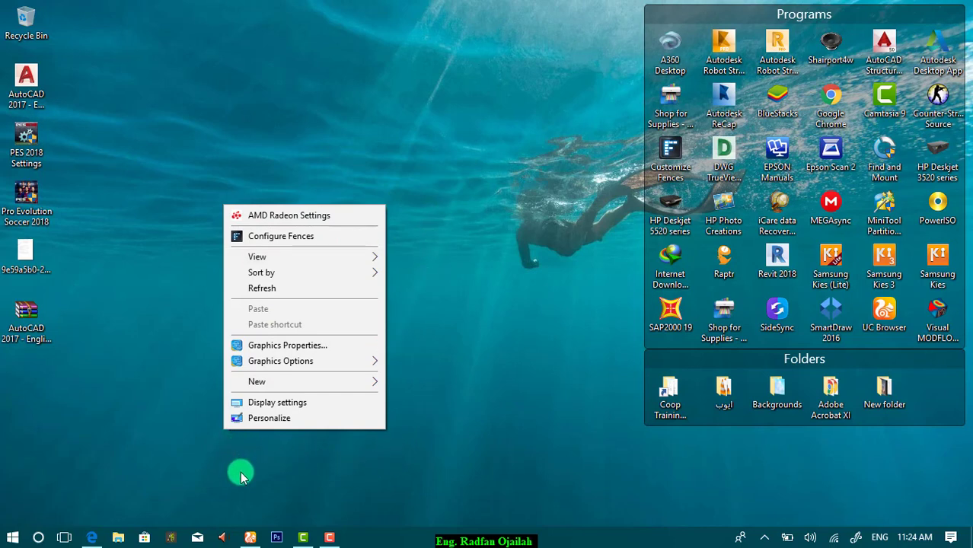
- Go from Personalize to the Themes page of Windows Settings
{"action": "left_click", "coordinate": [277, 401]}
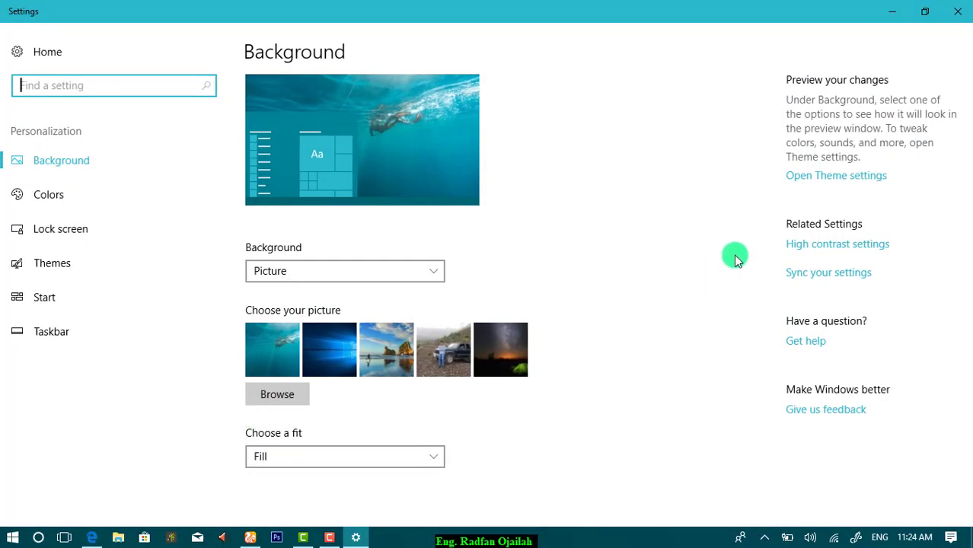
{"action": "mouse_move", "coordinate": [52, 261]}
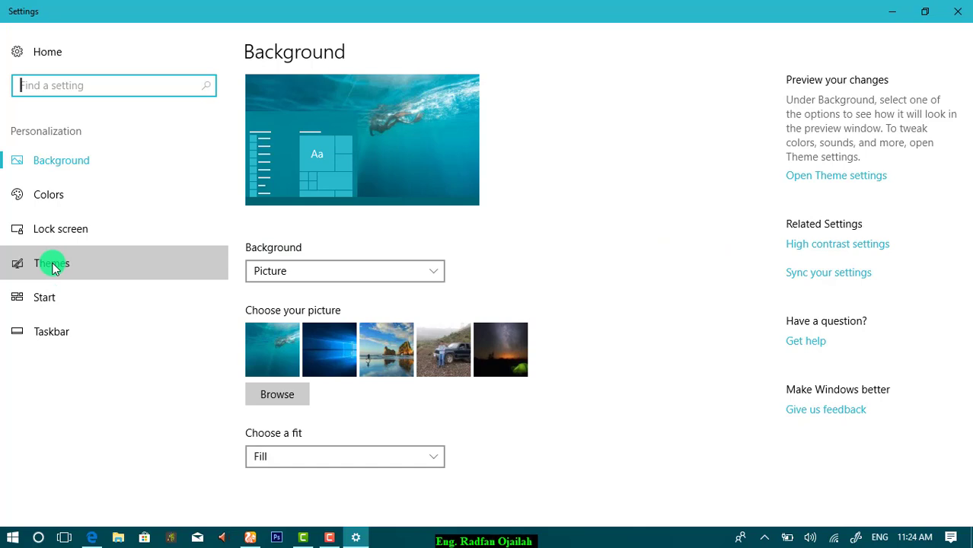
{"action": "left_click", "coordinate": [52, 261]}
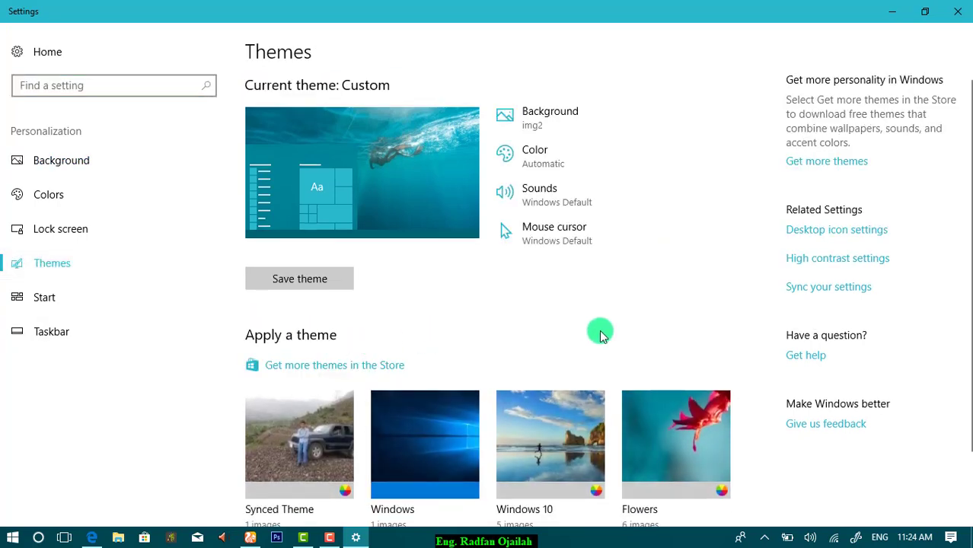
{"action": "mouse_move", "coordinate": [828, 239]}
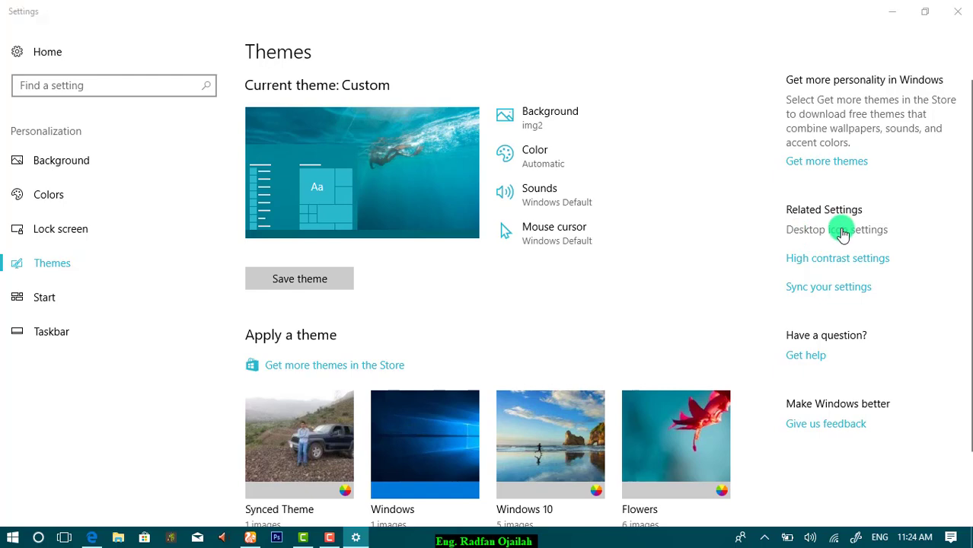
- In Desktop Icon Settings, enable the Computer and Control Panel icons and confirm with OK
{"action": "left_click", "coordinate": [836, 228]}
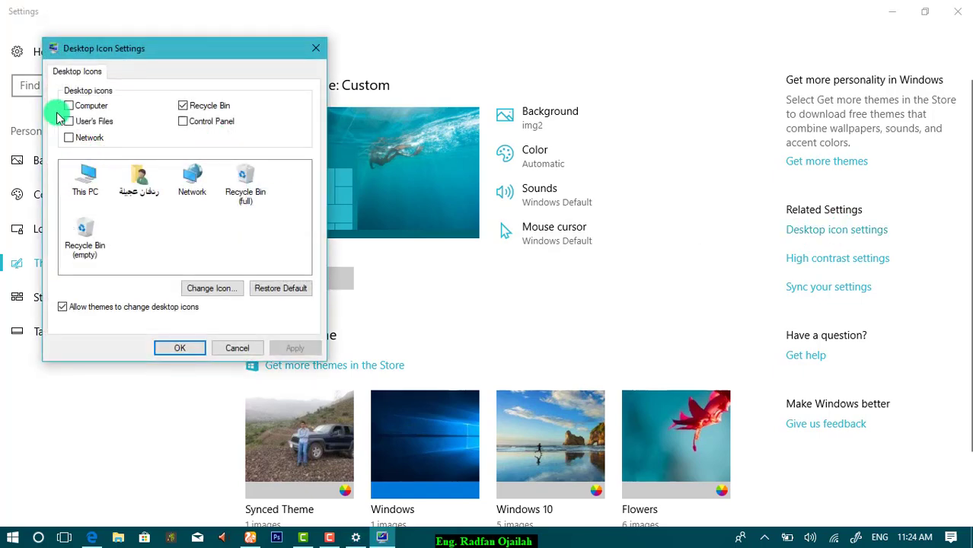
{"action": "left_click", "coordinate": [70, 105]}
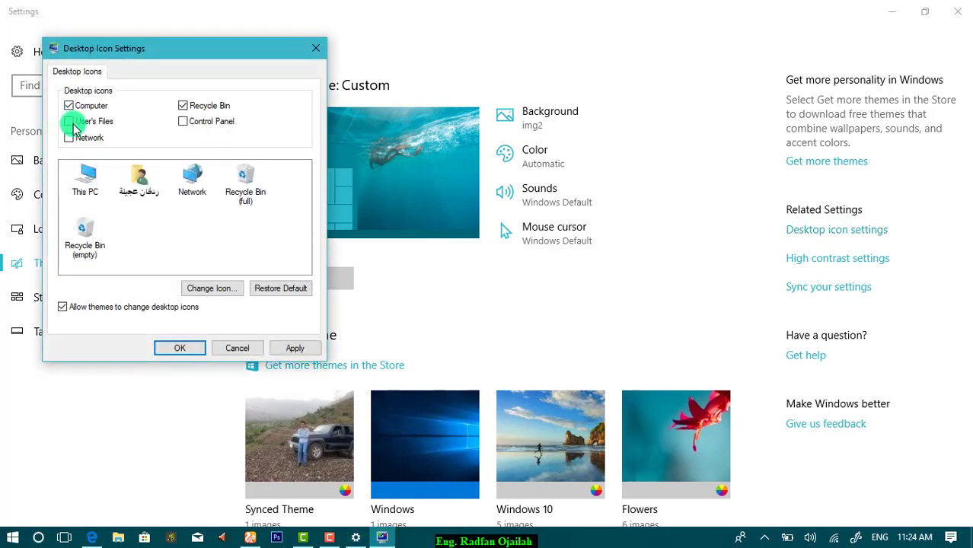
{"action": "left_click", "coordinate": [70, 121]}
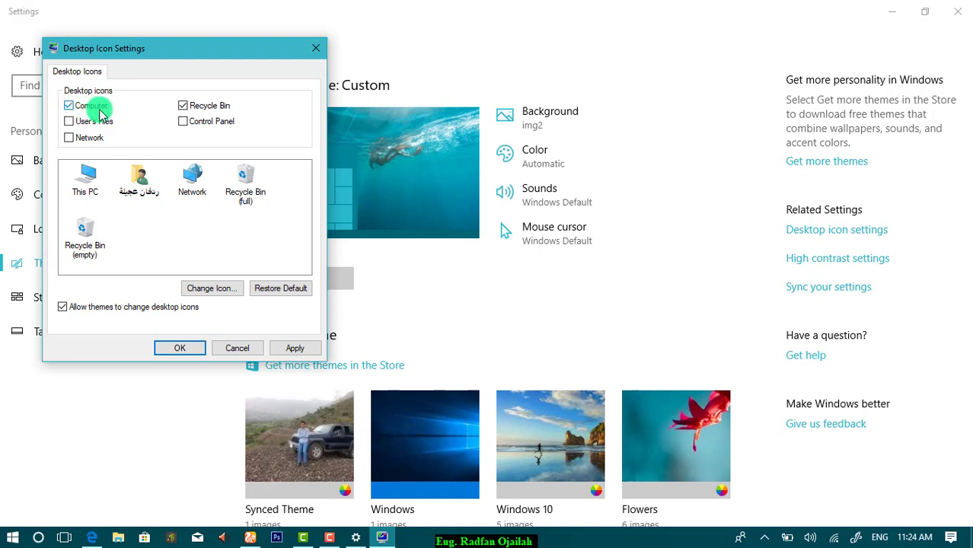
{"action": "mouse_move", "coordinate": [238, 104]}
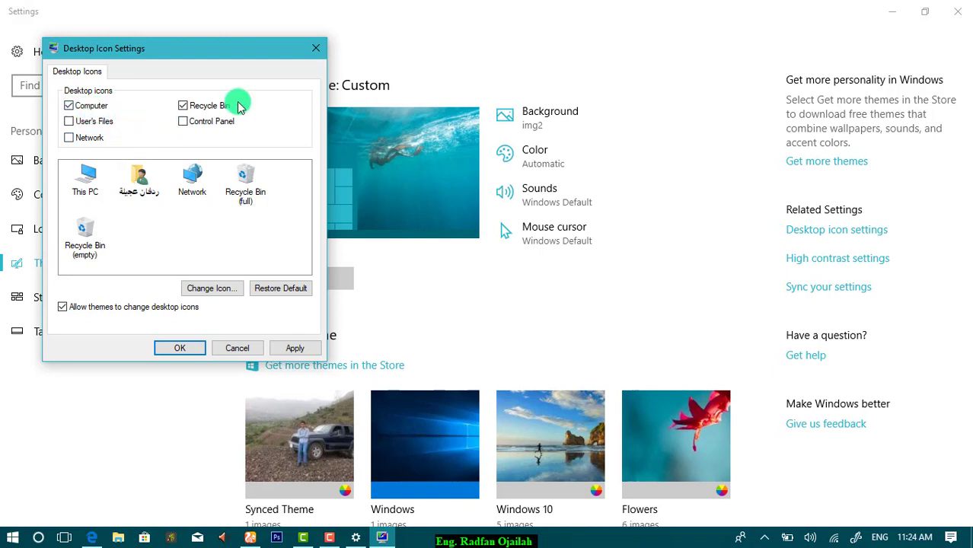
{"action": "left_click", "coordinate": [182, 122]}
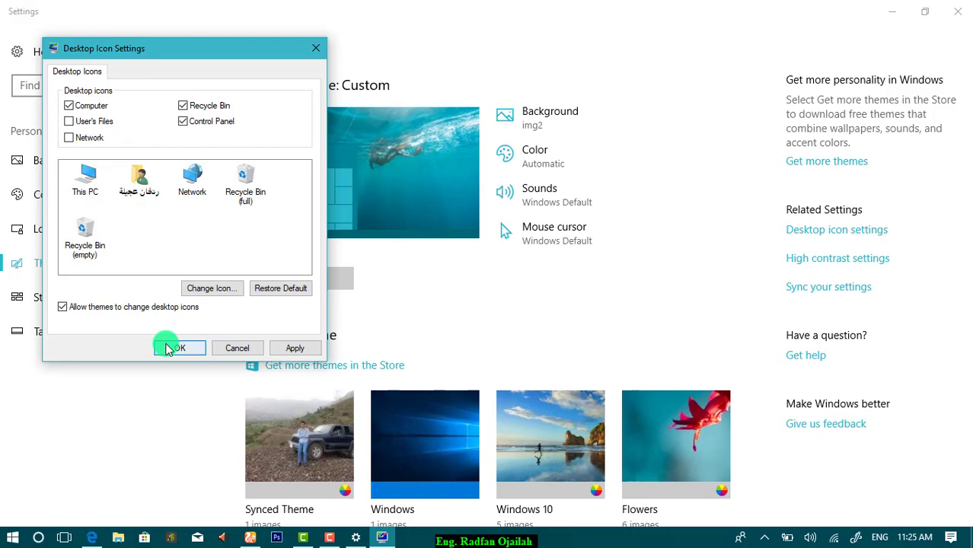
{"action": "left_click", "coordinate": [175, 347]}
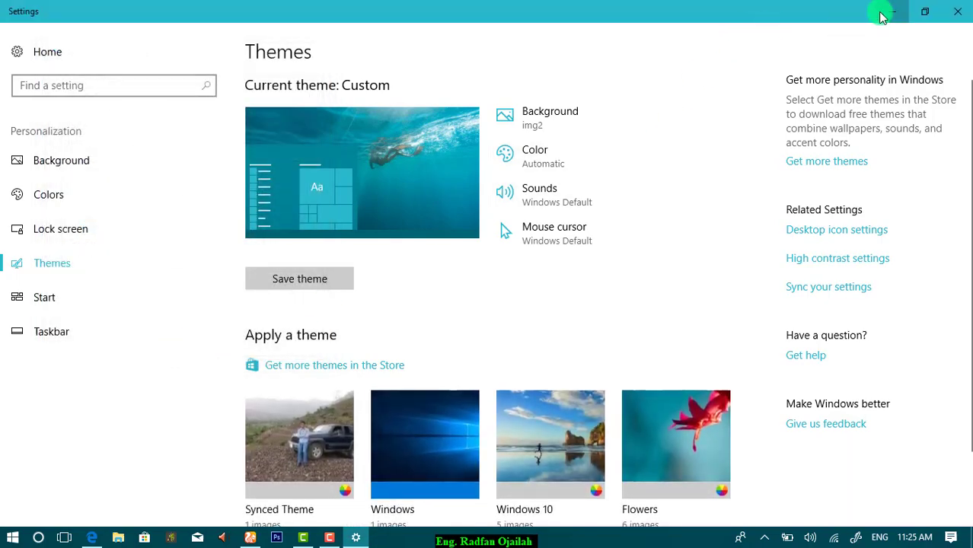
- Minimize Settings to reveal the desktop with the new This PC and Control Panel icons
{"action": "left_click", "coordinate": [892, 12]}
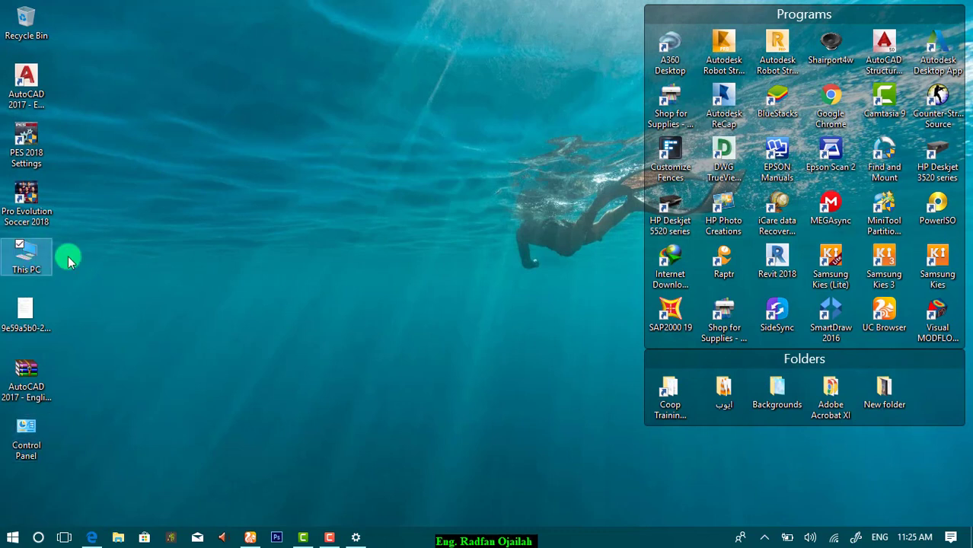
{"action": "mouse_move", "coordinate": [225, 274]}
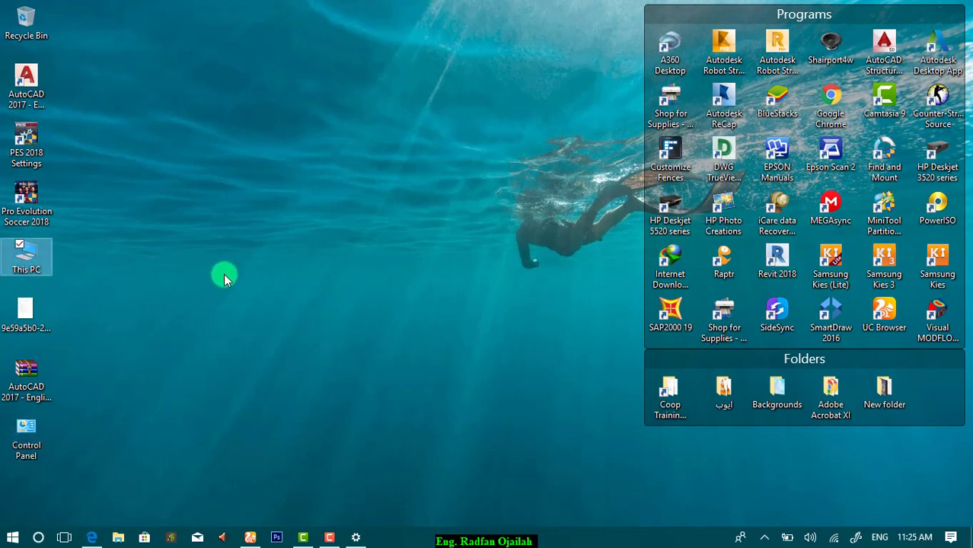
{"action": "mouse_move", "coordinate": [256, 311]}
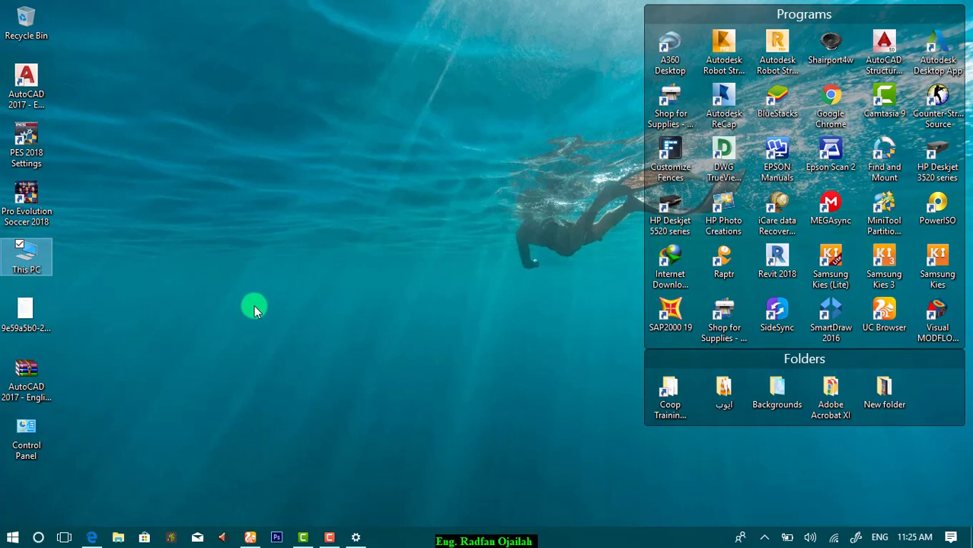